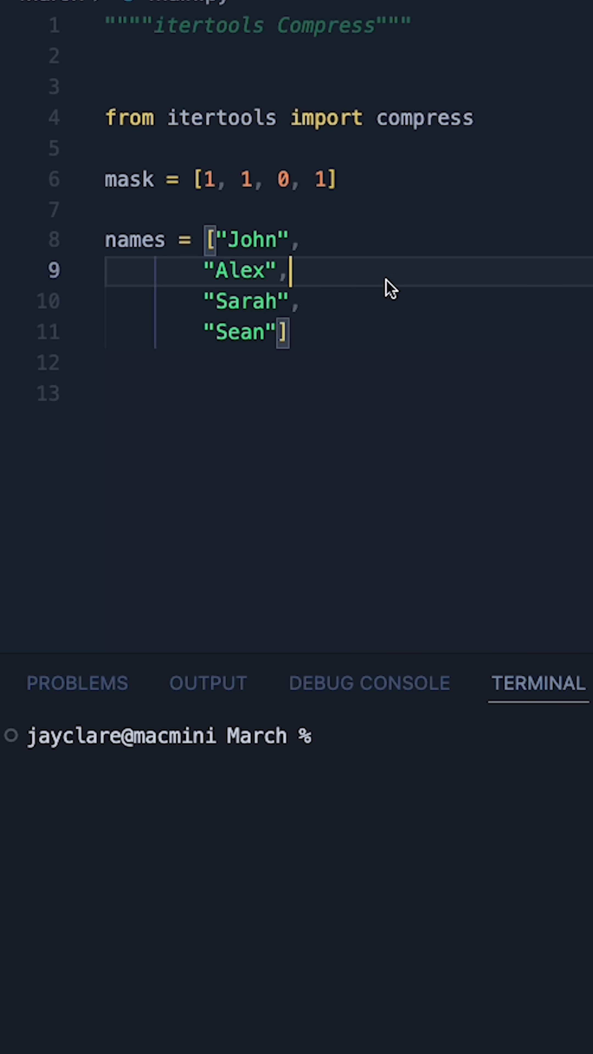
# Step: Place the cursor on a new empty line 13 below the names list
pyautogui.doubleClick(422, 119)
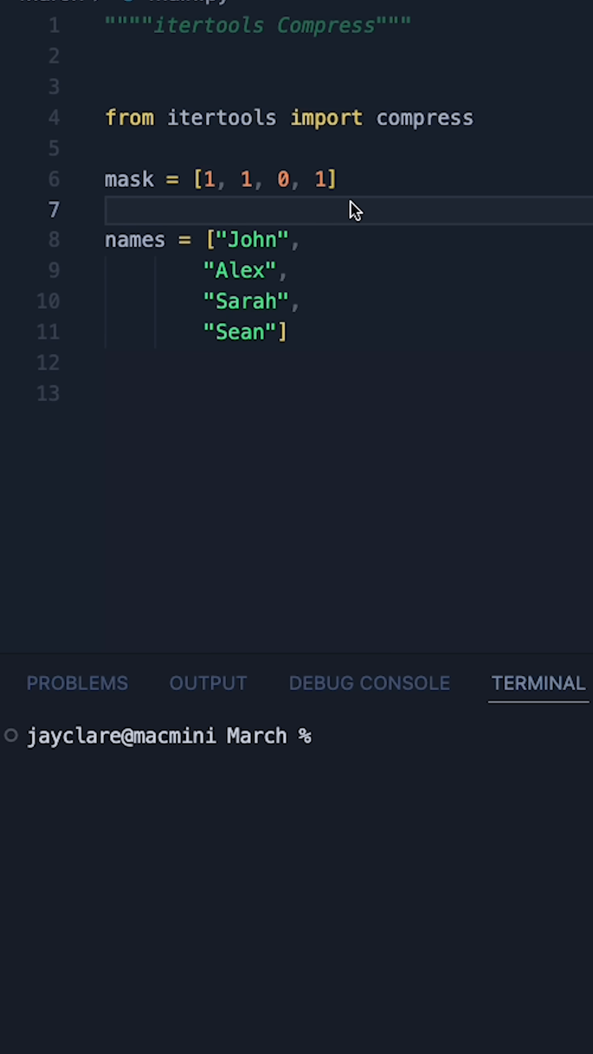
pyautogui.moveTo(220, 174)
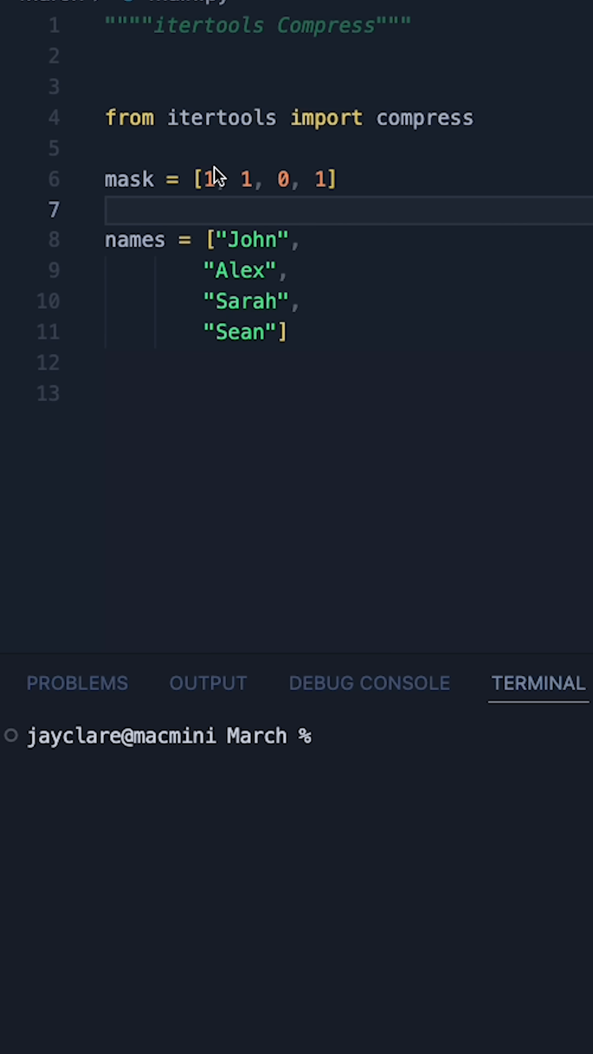
pyautogui.moveTo(190, 203)
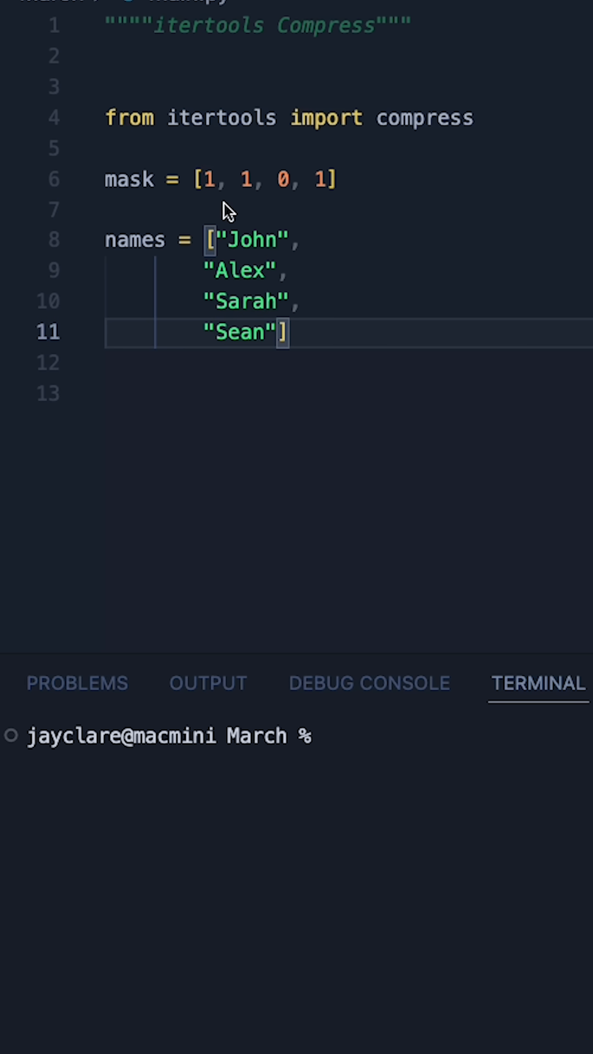
pyautogui.moveTo(267, 226)
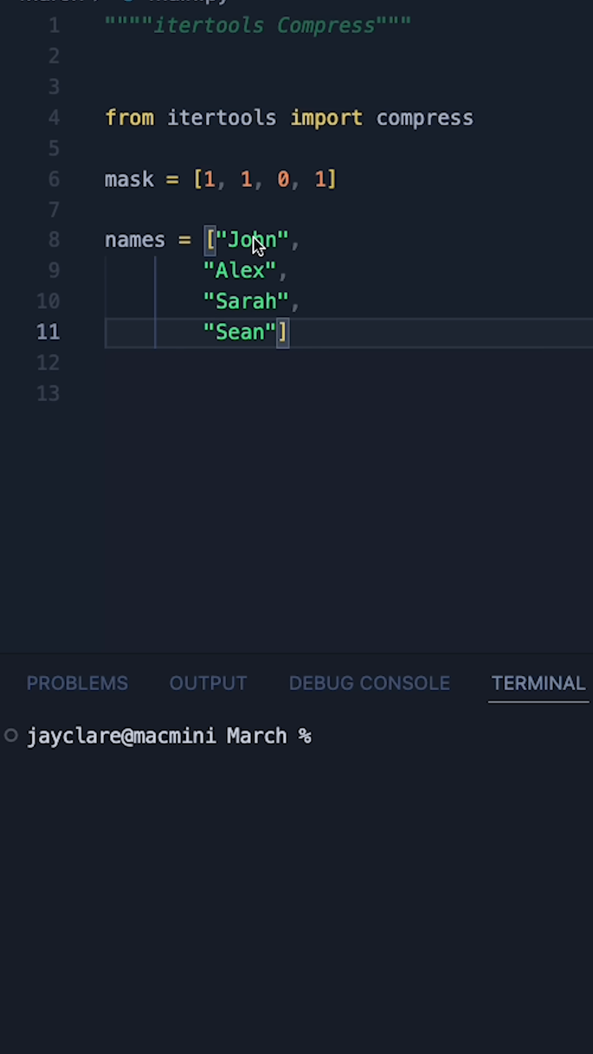
pyautogui.doubleClick(242, 301)
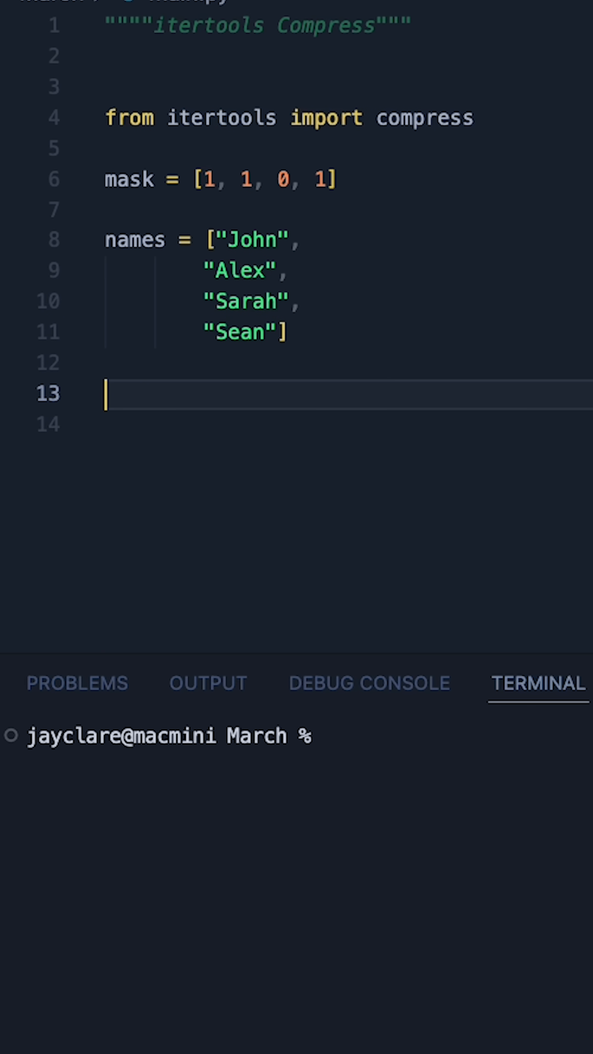
# Step: Write print(list(compress(names, mask))) on line 13
pyautogui.write('print(lis')
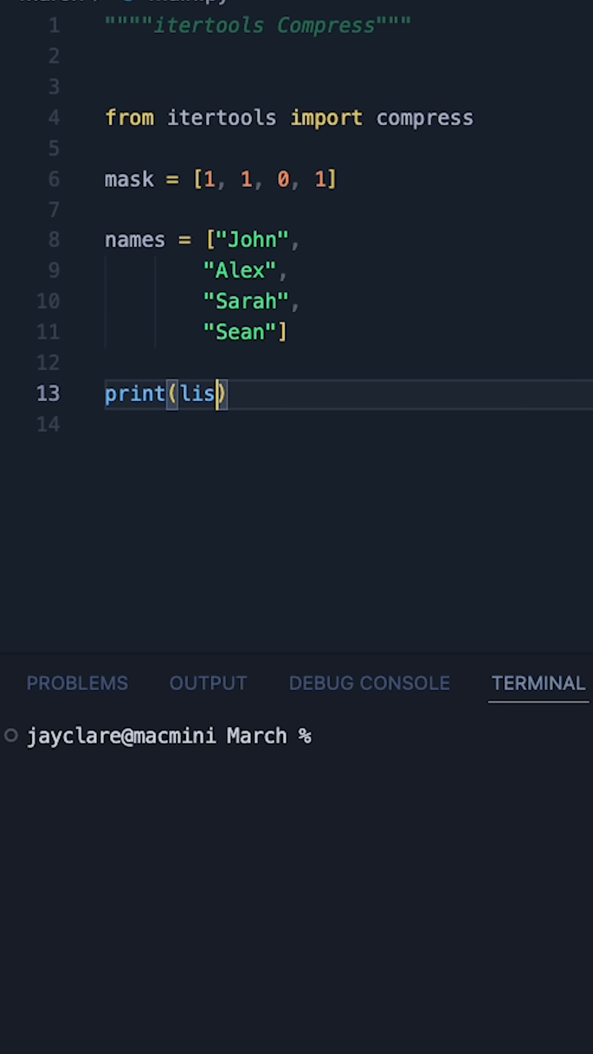
pyautogui.write('t(compress(')
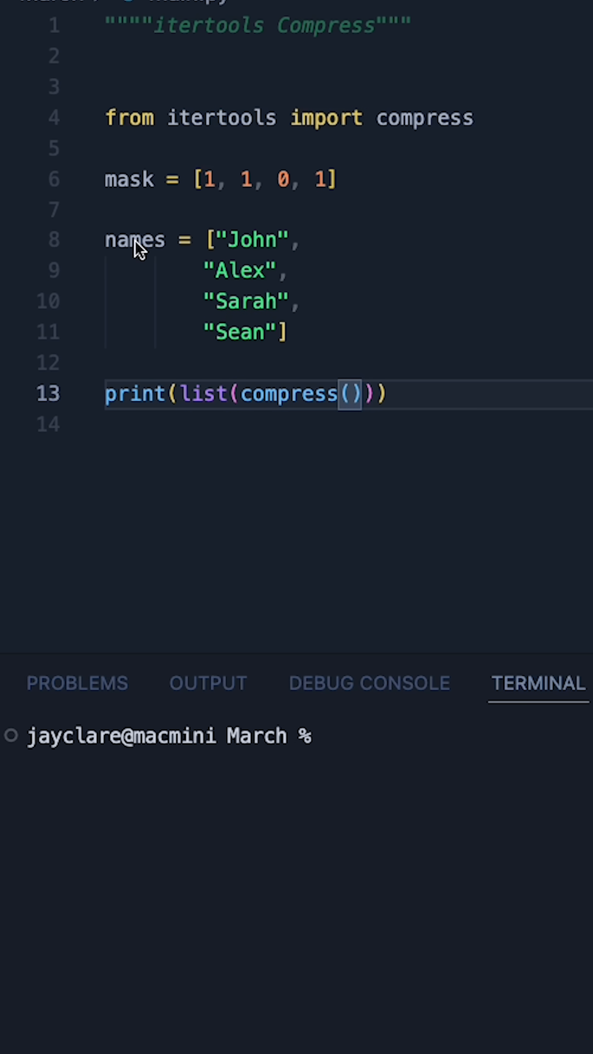
pyautogui.write('names')
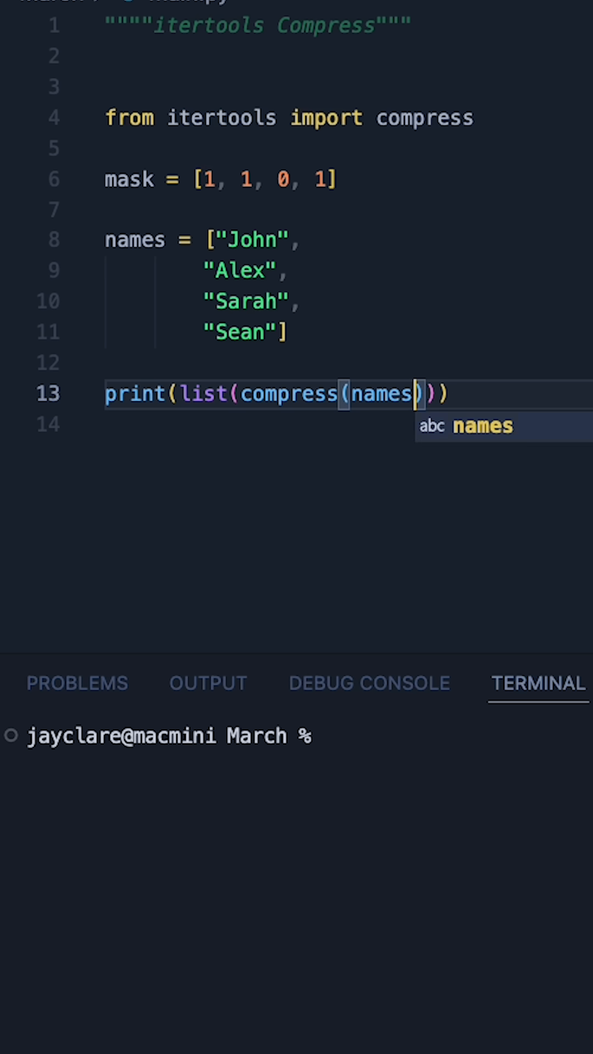
pyautogui.write(', mask')
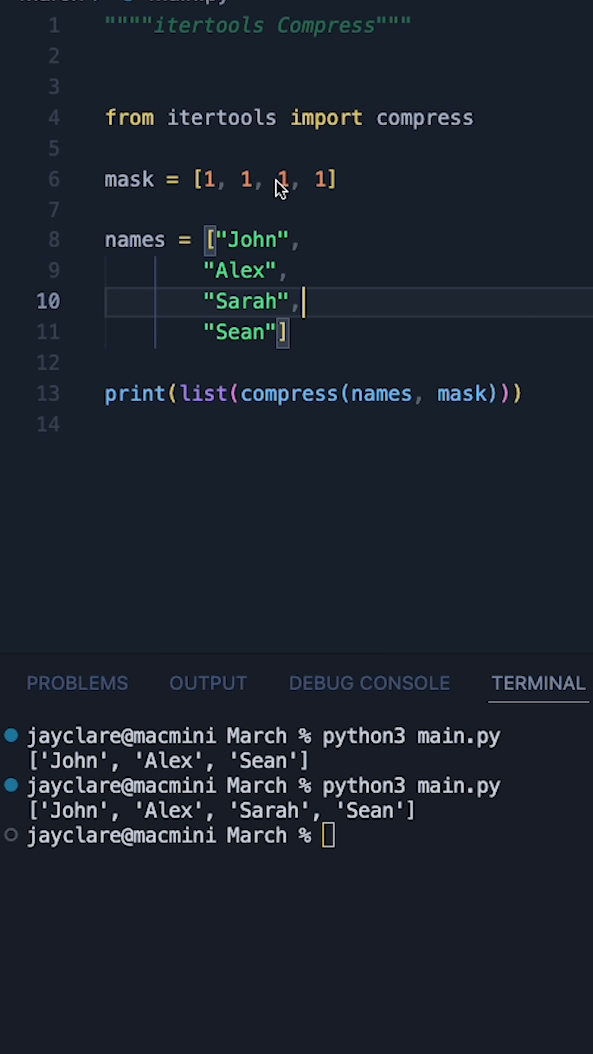
# Step: Replace the mask's third value with False and the fourth with an empty string
pyautogui.write('False')
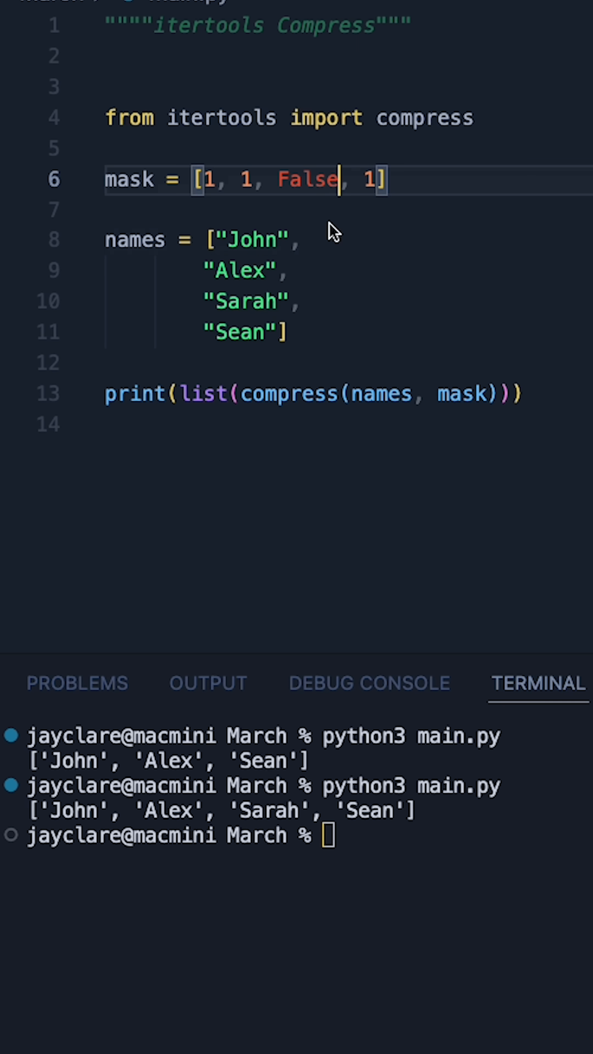
pyautogui.write('""')
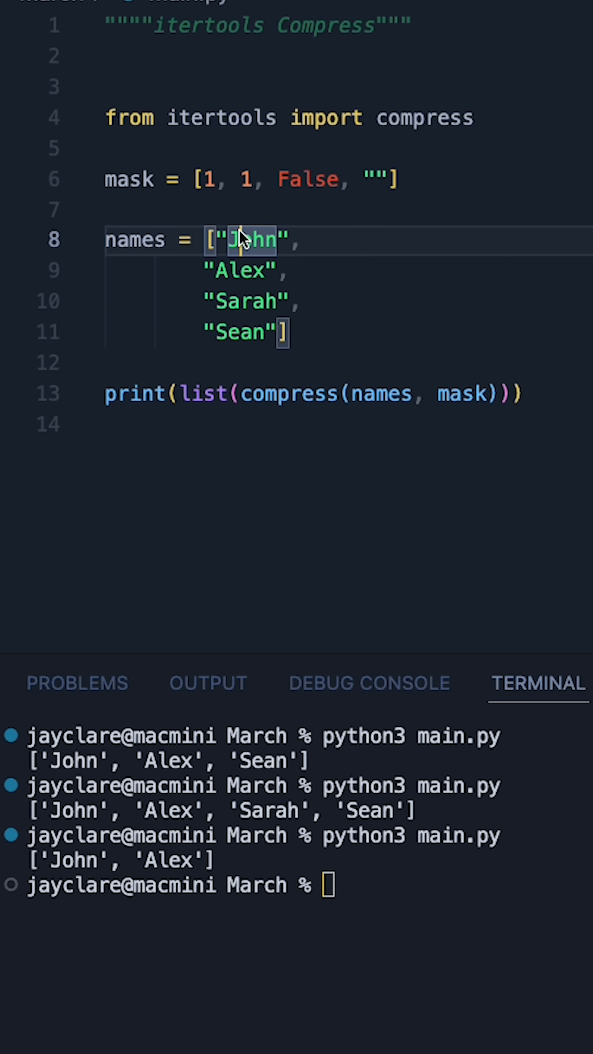
pyautogui.click(248, 180)
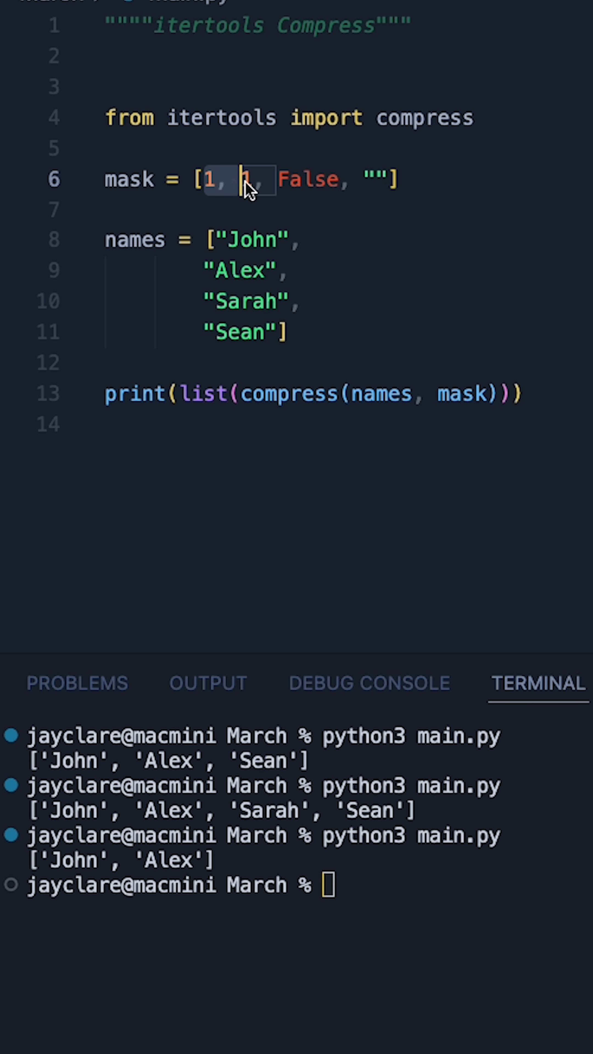
pyautogui.click(335, 415)
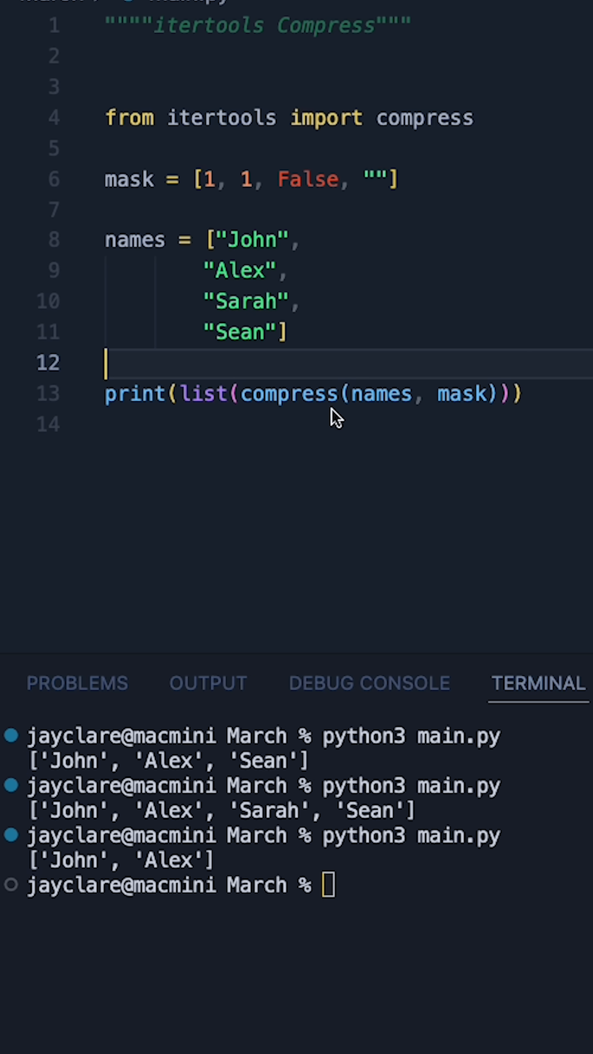
pyautogui.click(108, 209)
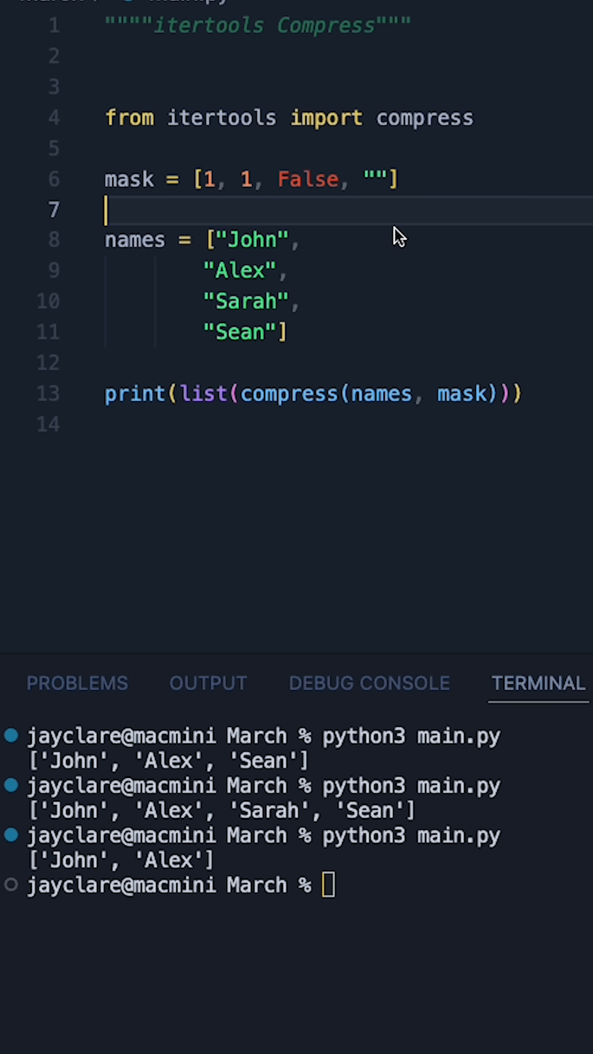